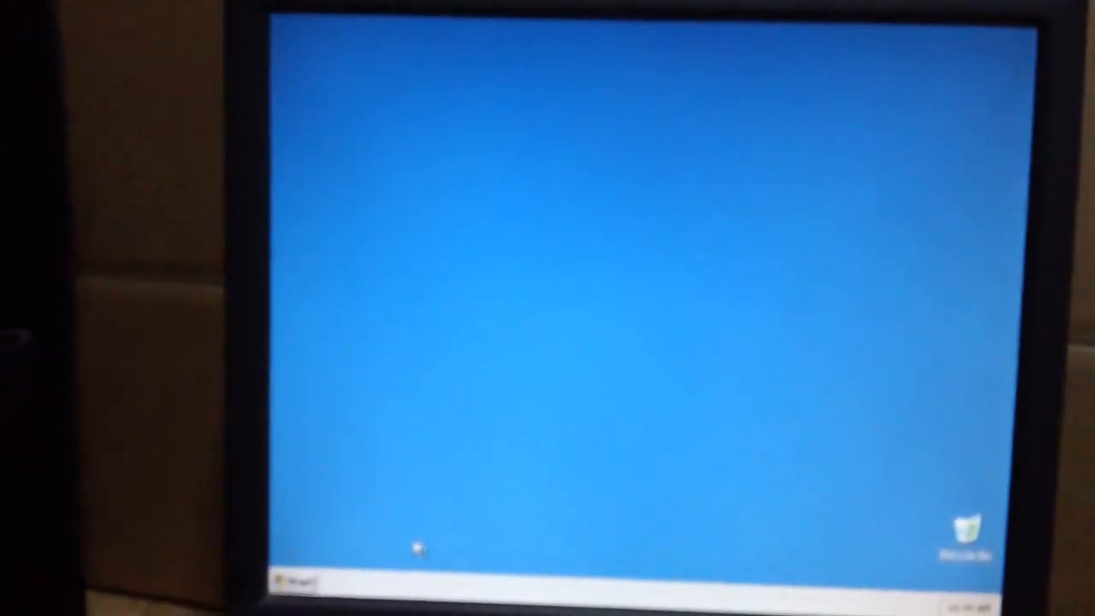
Step: Open the Start menu from the freshly set-up desktop
click(299, 566)
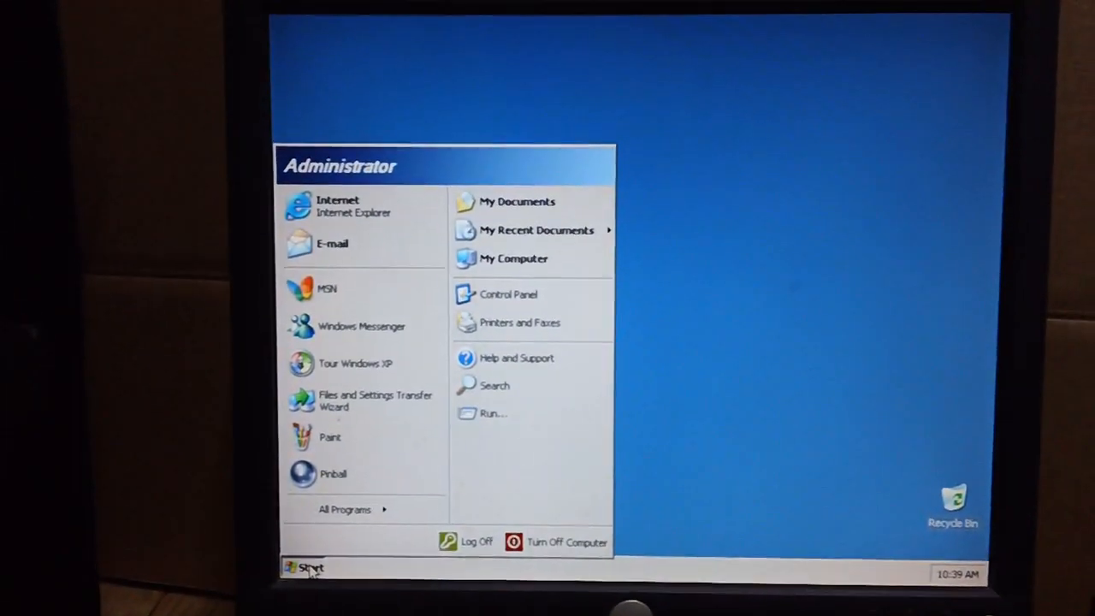
mouse_move(509, 294)
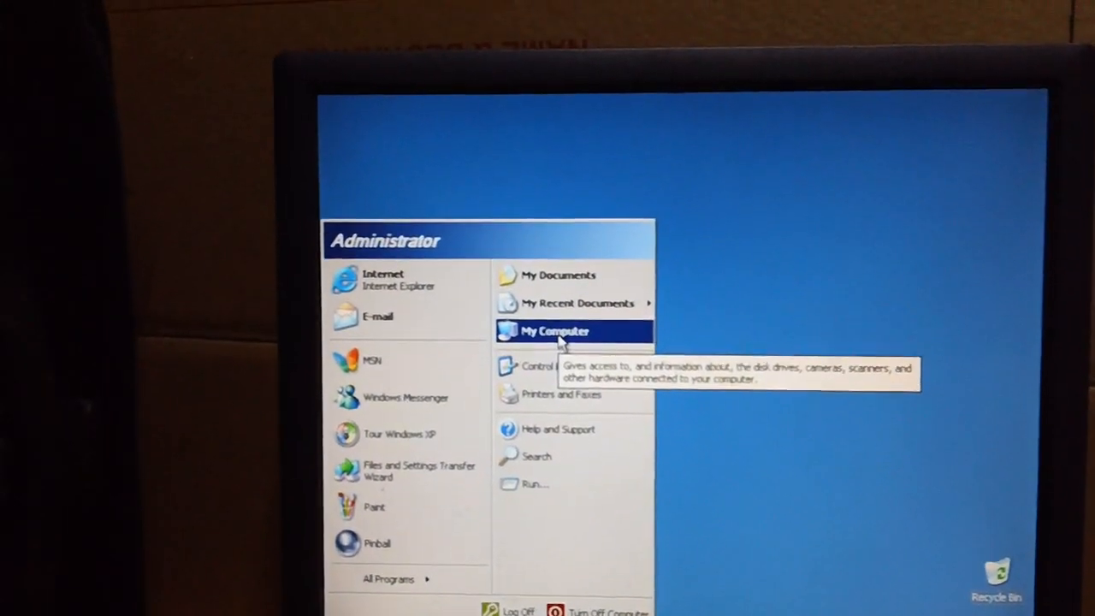
Step: Open My Computer to show Local Disk (C:), Storage (E:), floppy and CD drives
click(555, 331)
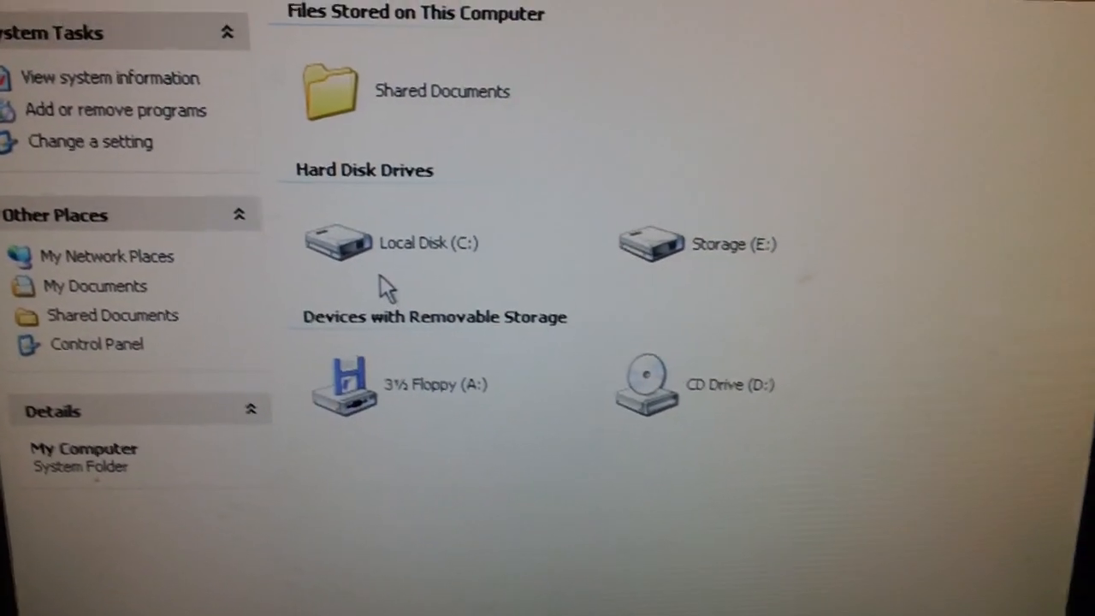
mouse_move(377, 193)
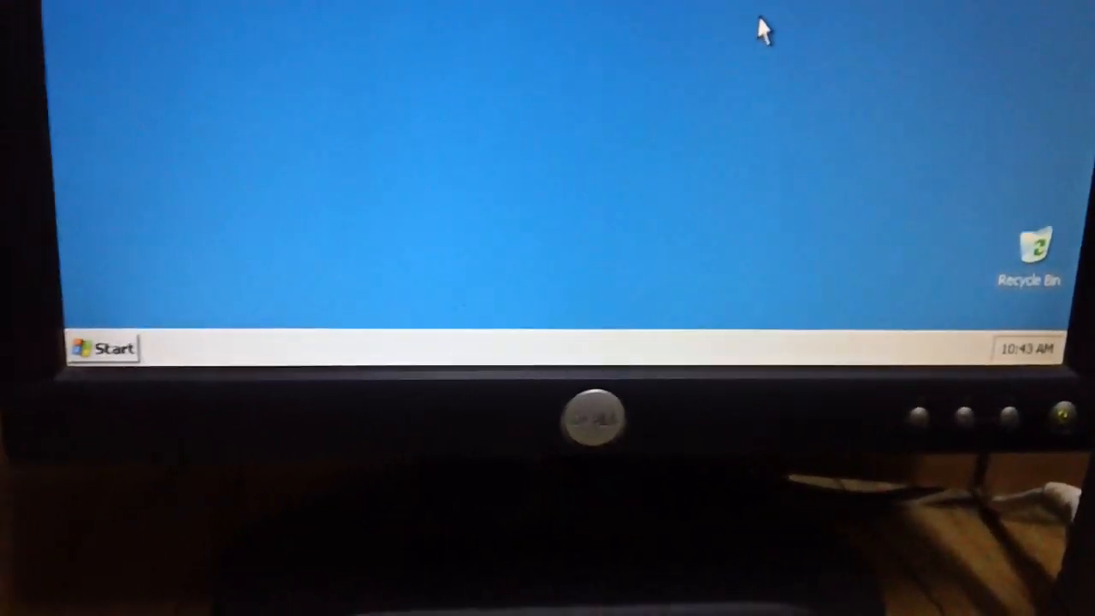
Step: Open the Start menu a second time
click(103, 348)
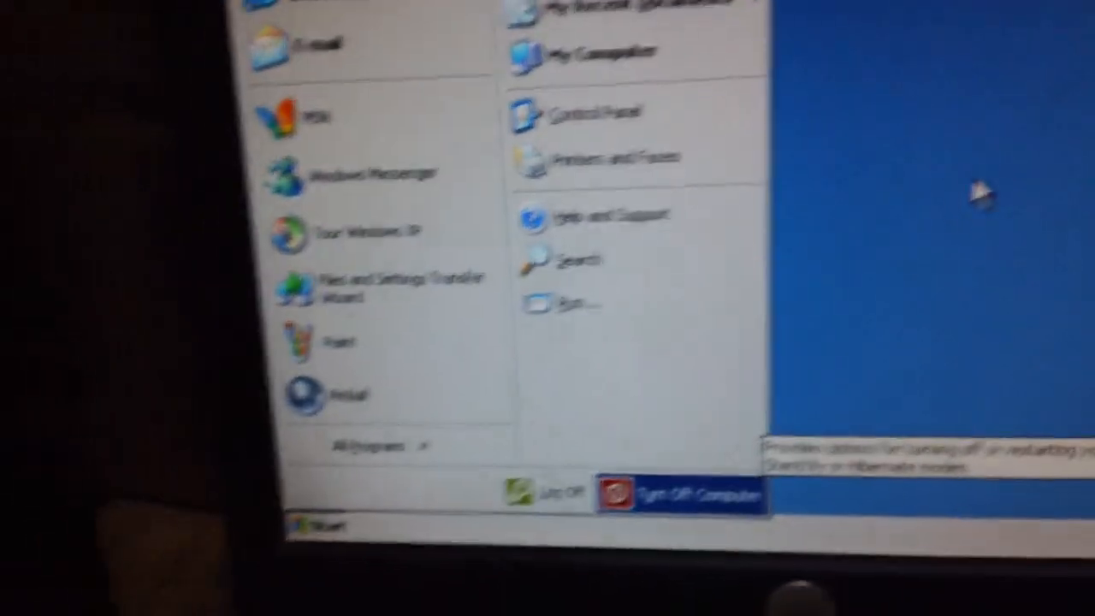
Step: Choose Turn Off Computer and confirm Turn Off to shut Windows XP down
click(679, 491)
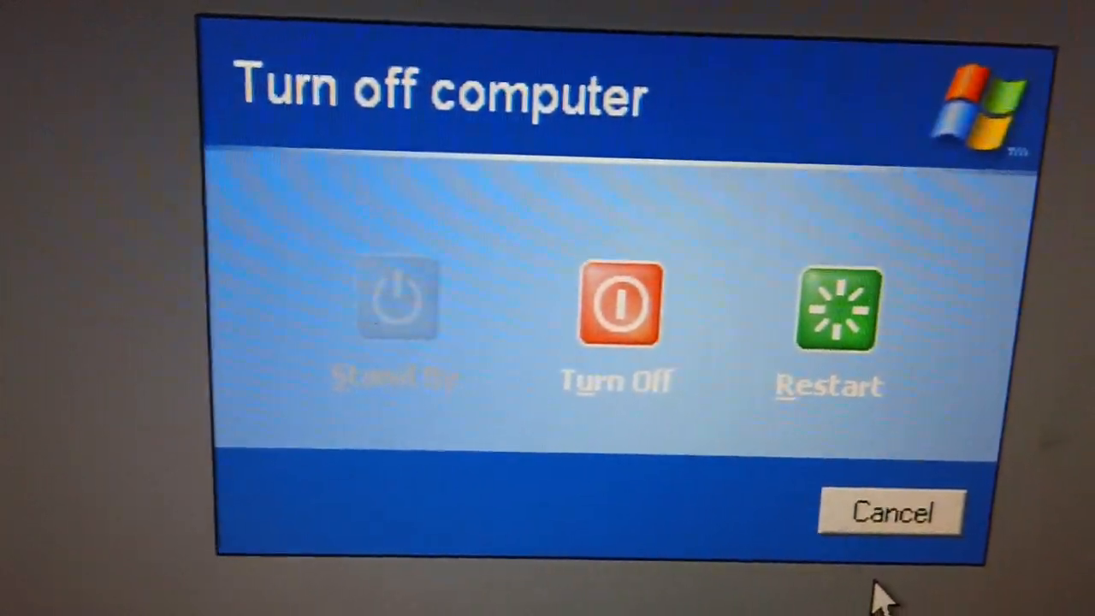
click(619, 308)
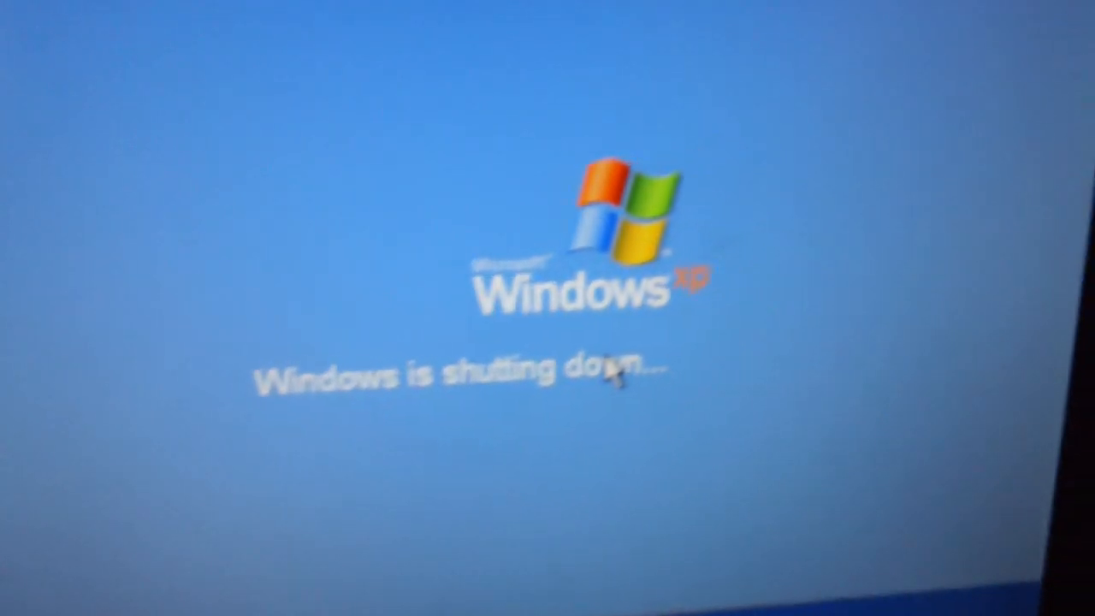